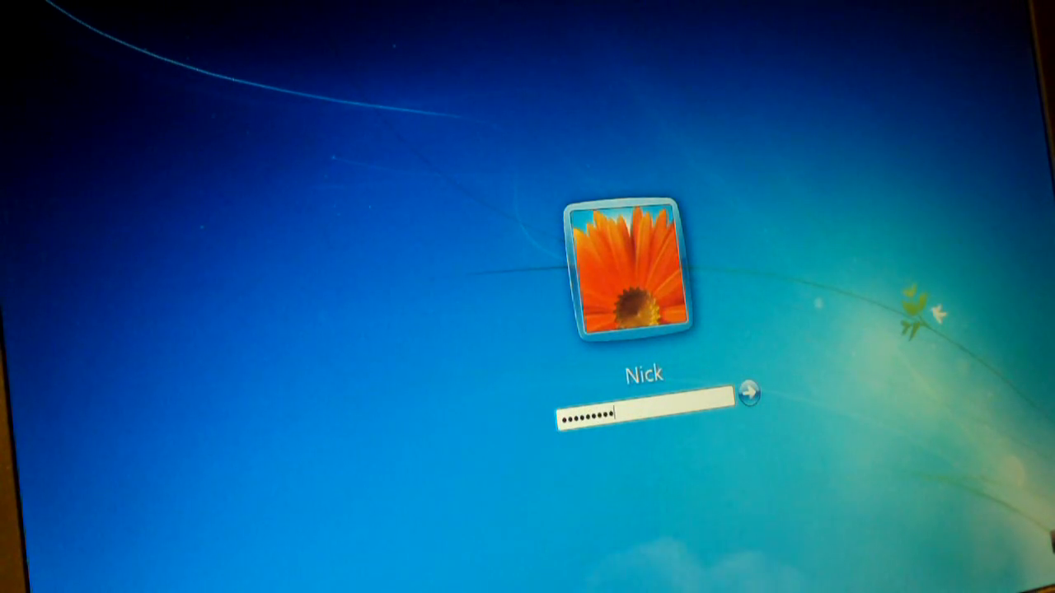
# Submit the password on the Windows 7 logon screen to reach the desktop
pyautogui.click(746, 393)
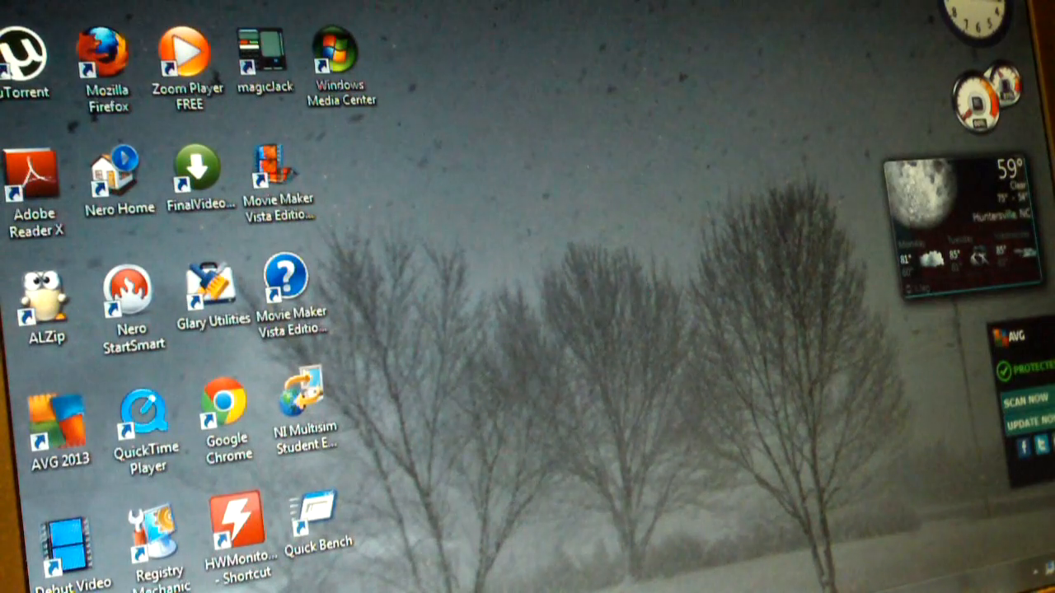
pyautogui.moveTo(738, 437)
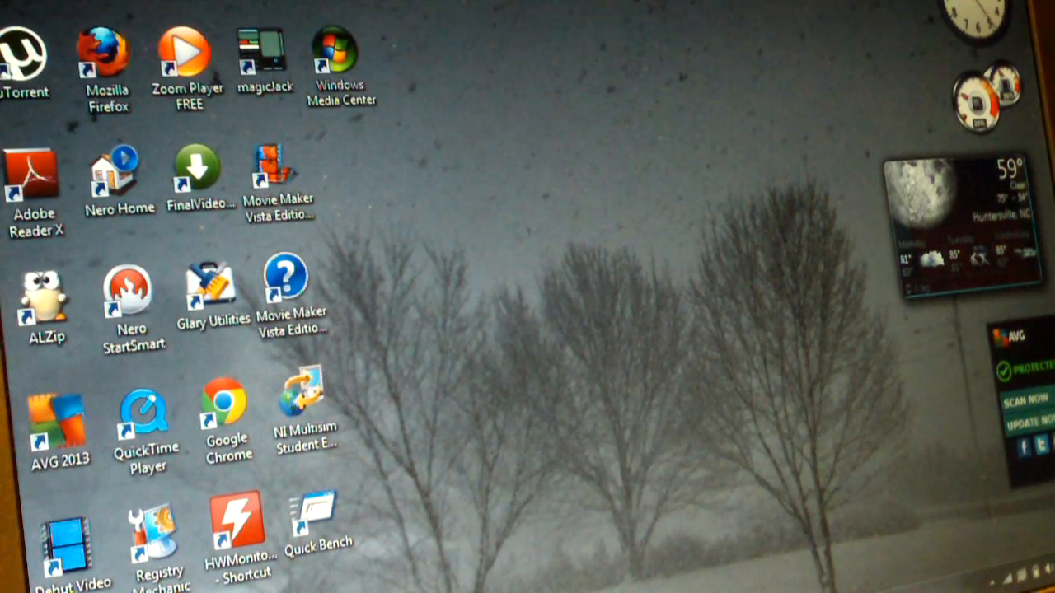
# Launch Google Chrome from its desktop shortcut
pyautogui.doubleClick(227, 413)
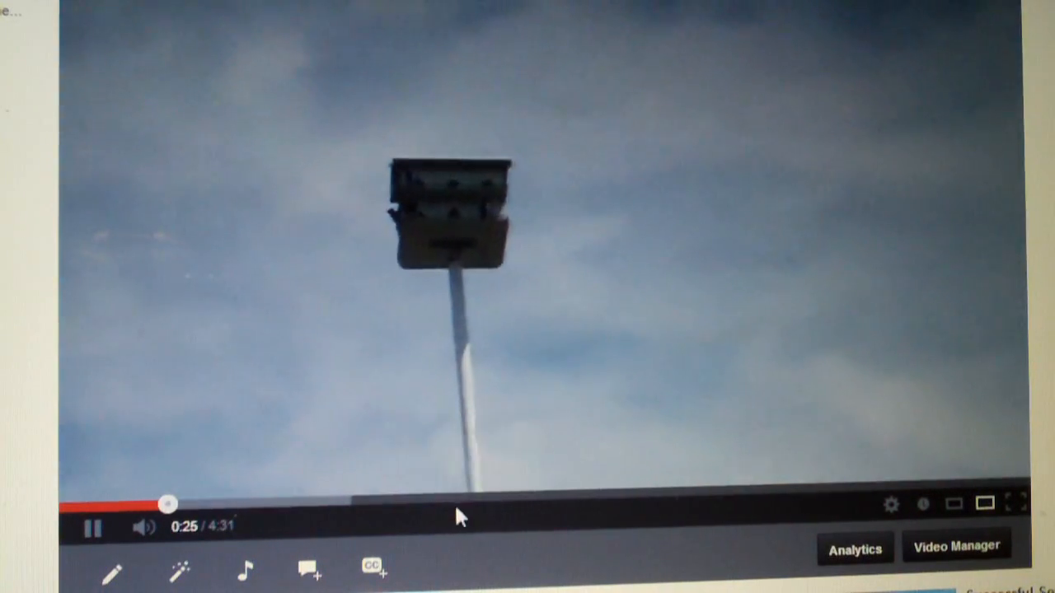
pyautogui.moveTo(449, 503)
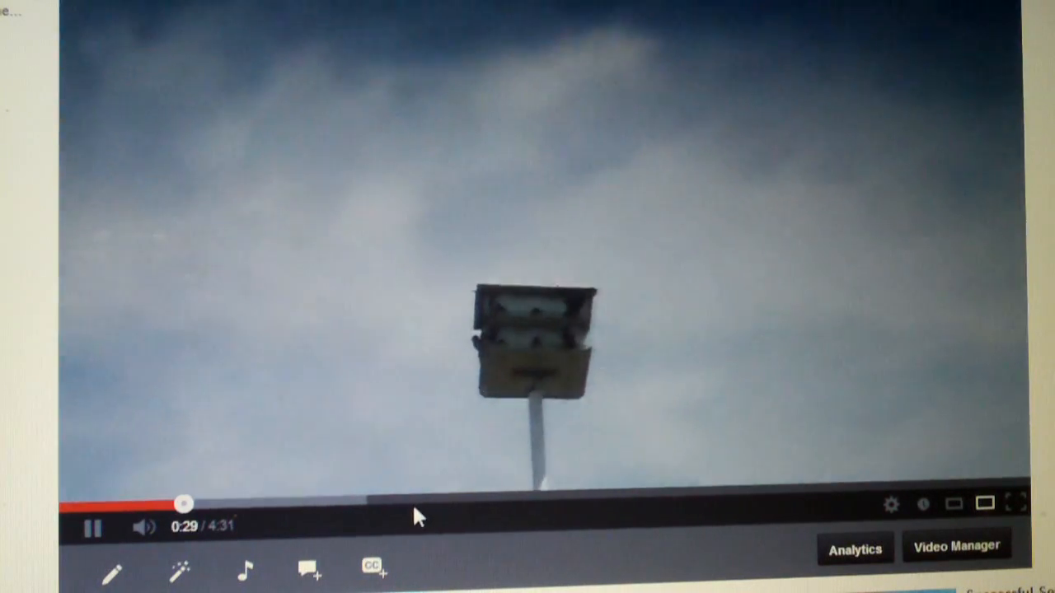
pyautogui.moveTo(412, 504)
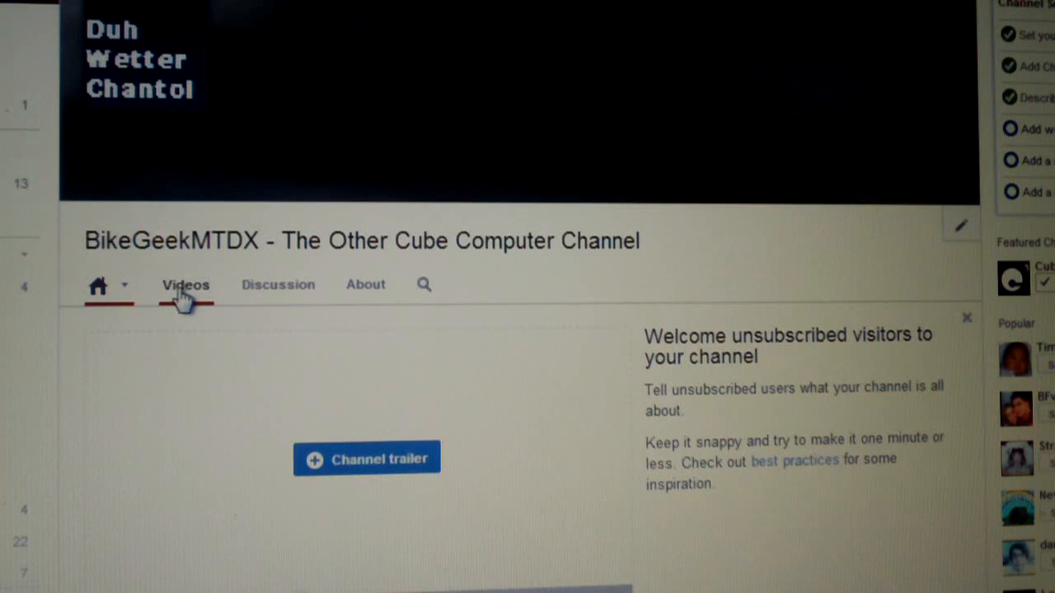
# Open the BikeGeekMTDX Videos tab and scroll down to the elevator uploads
pyautogui.click(185, 285)
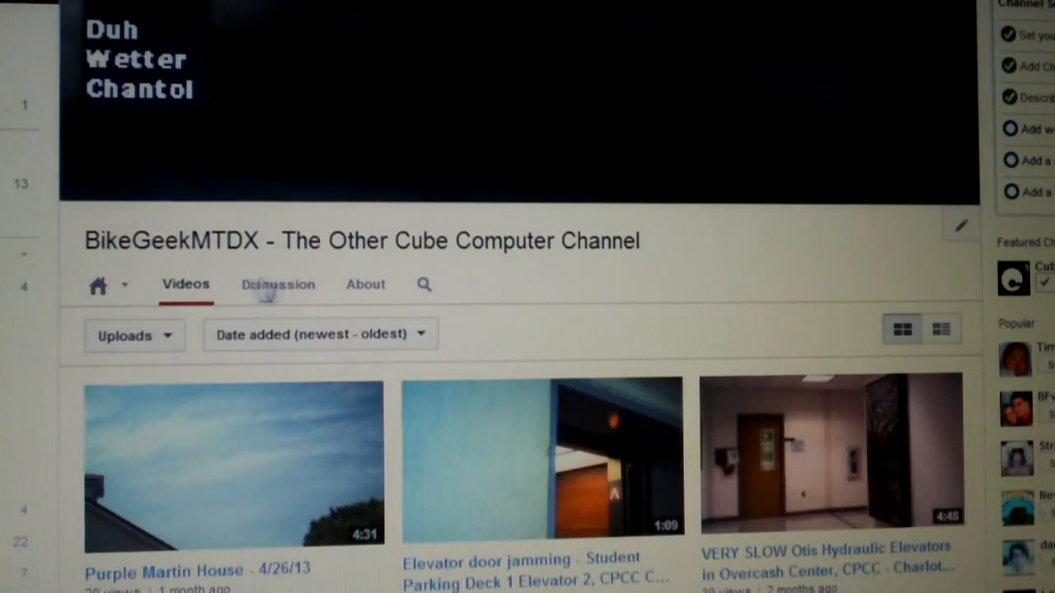
pyautogui.moveTo(1037, 142)
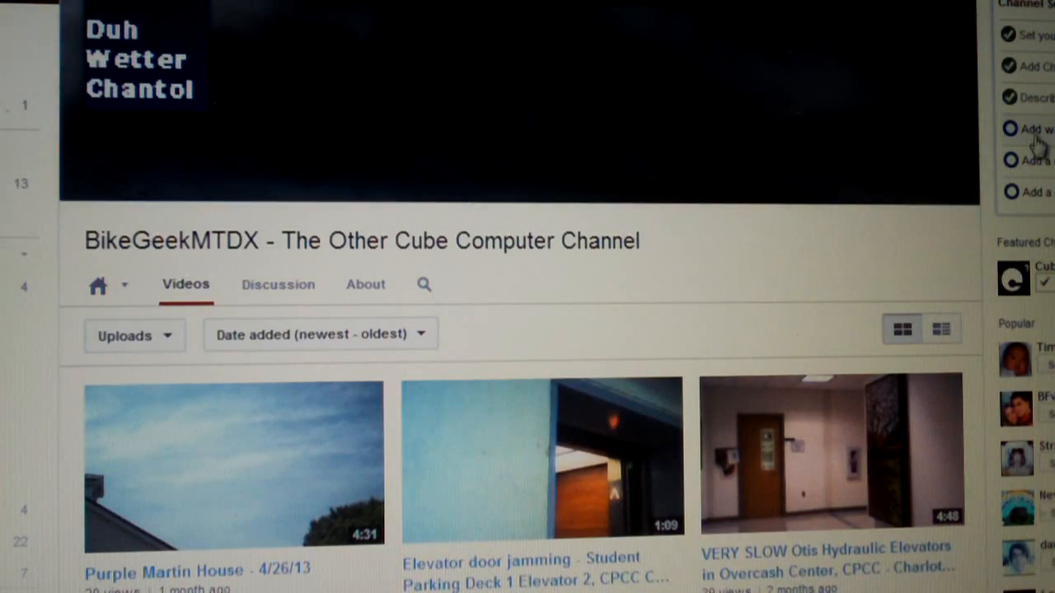
pyautogui.scroll(-3)
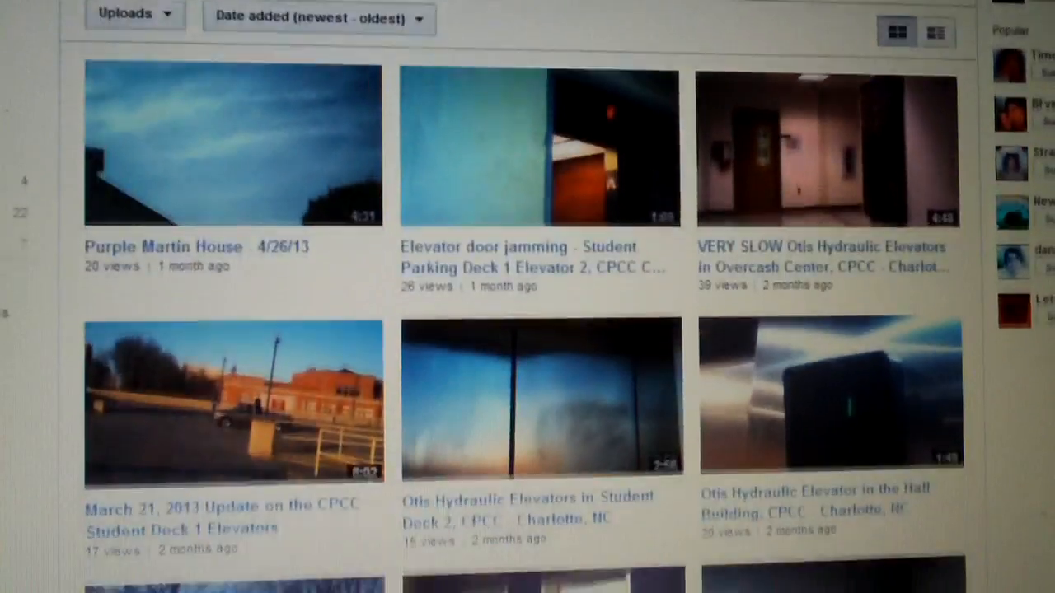
pyautogui.scroll(-3)
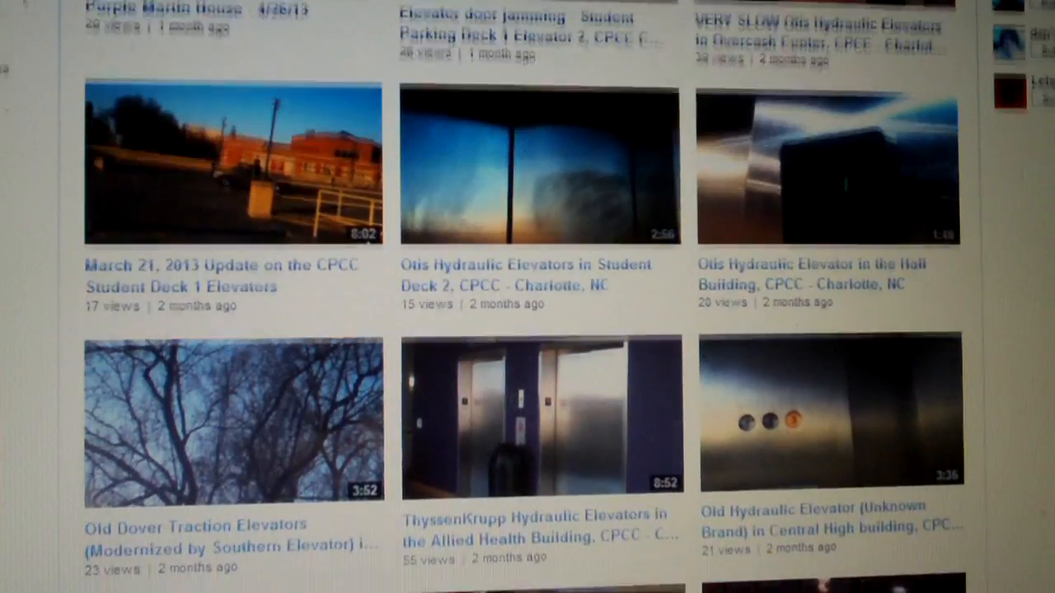
pyautogui.scroll(-3)
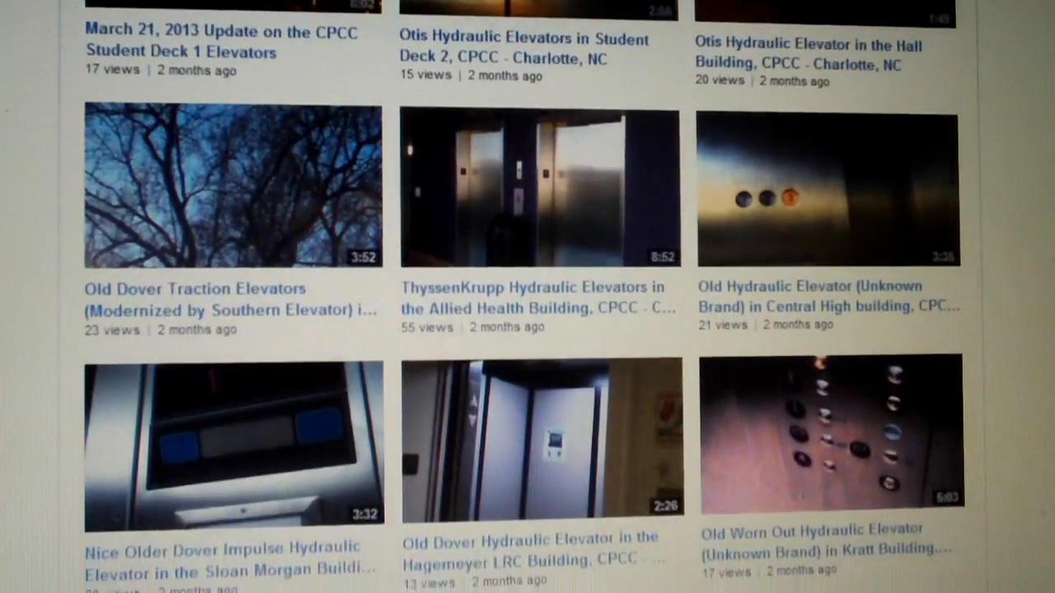
pyautogui.scroll(-3)
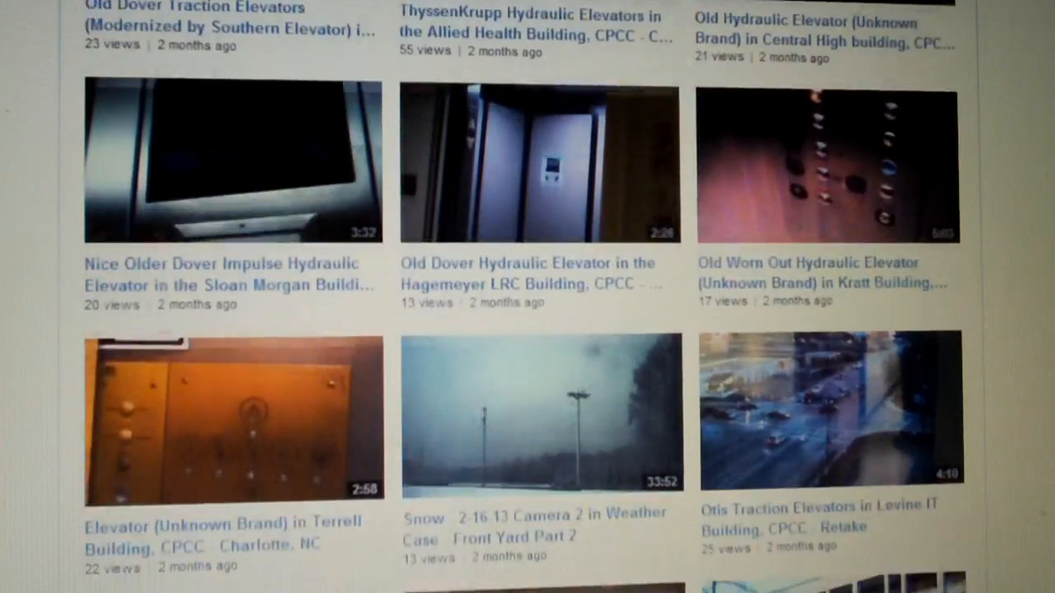
pyautogui.scroll(-3)
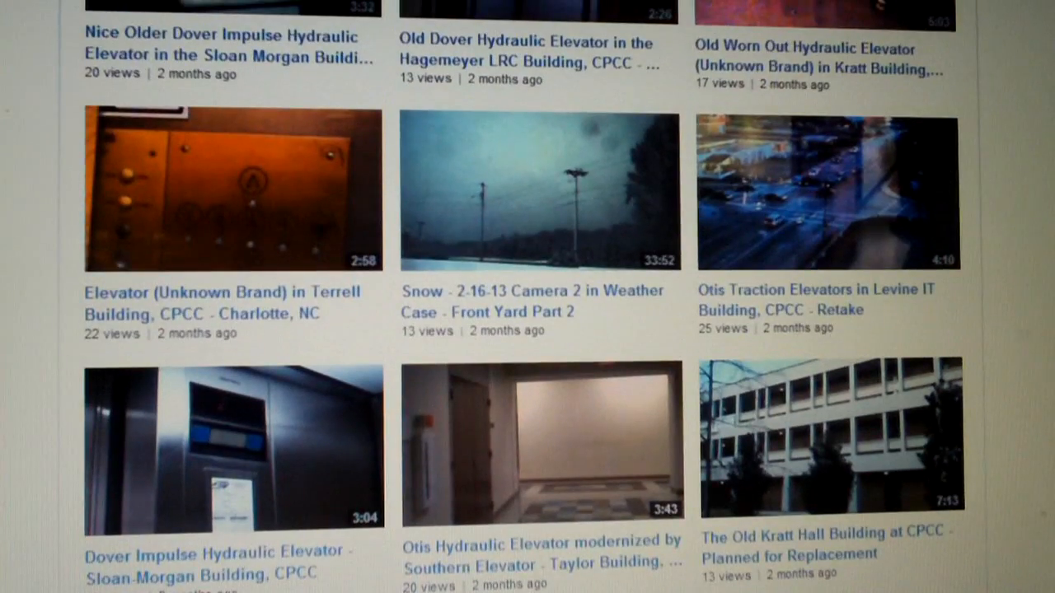
pyautogui.moveTo(812, 301)
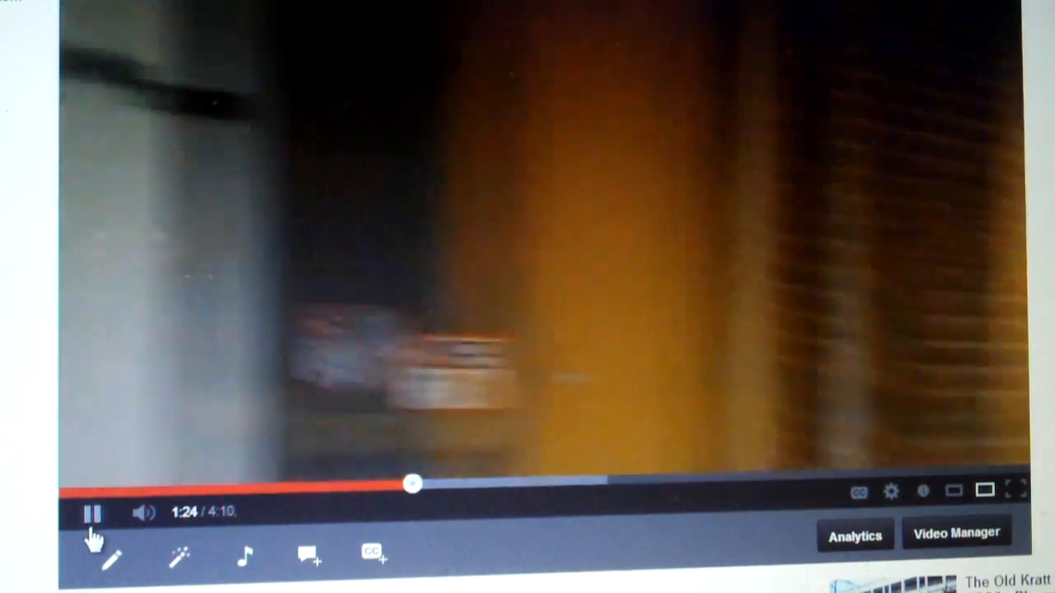
# Pause the Otis Traction Elevators video at 1:24
pyautogui.click(93, 513)
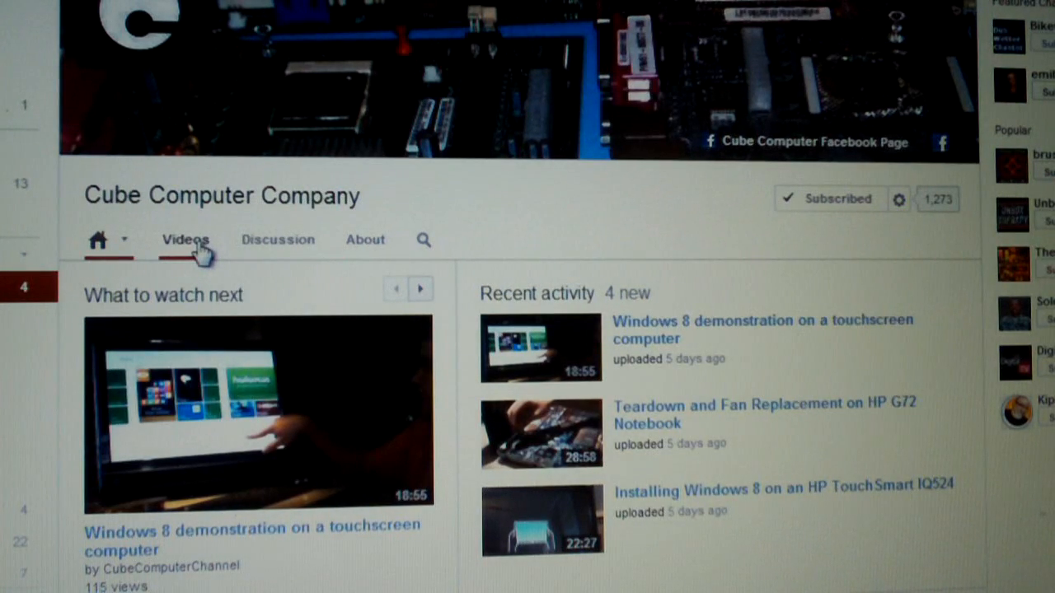
# Open Cube Computer Company's Videos tab and scroll down to month-old uploads
pyautogui.click(185, 240)
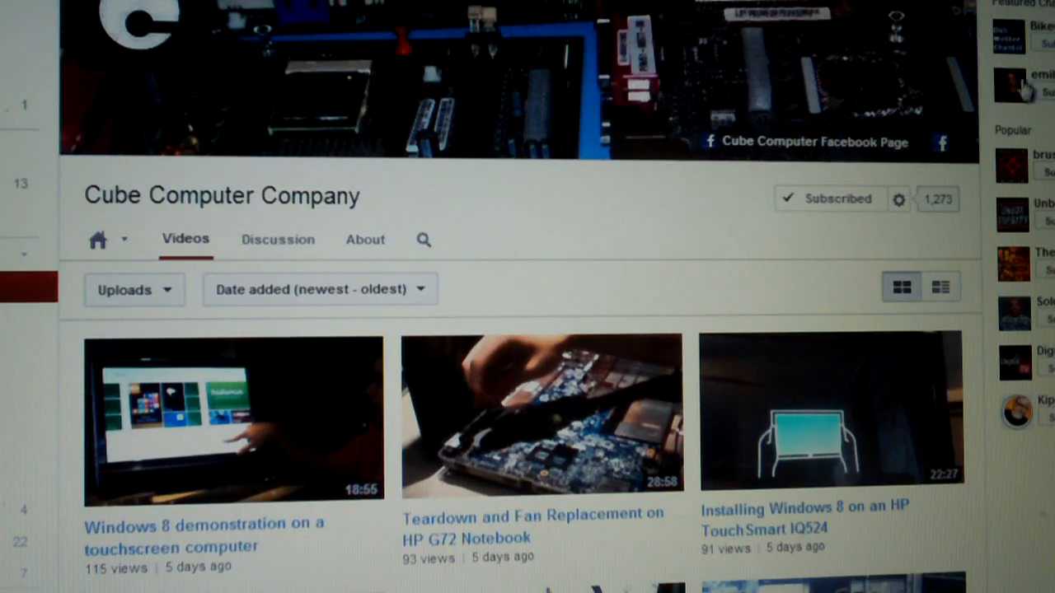
pyautogui.scroll(-3)
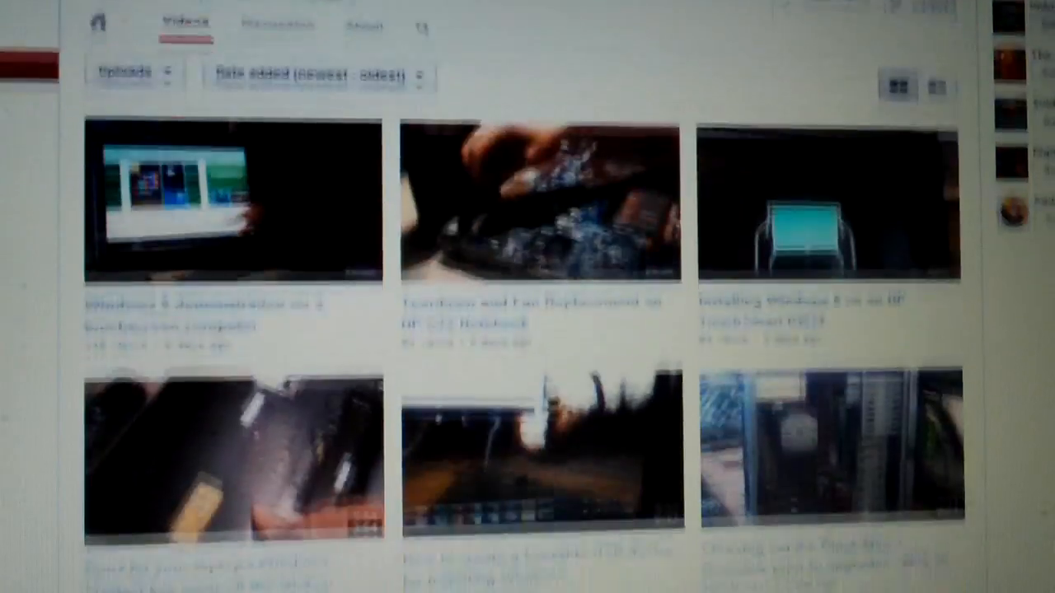
pyautogui.scroll(-3)
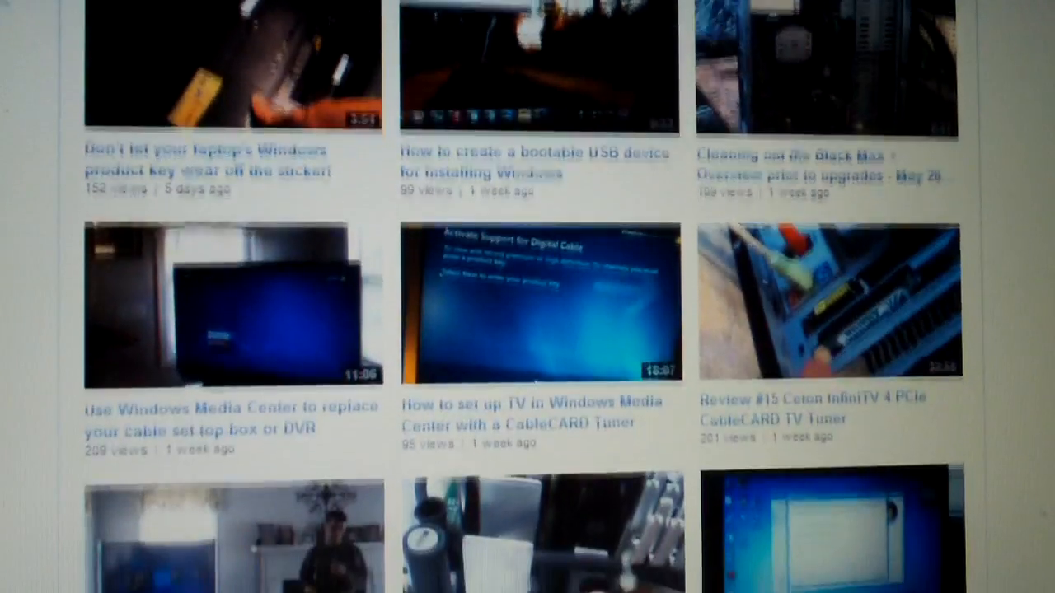
pyautogui.scroll(-3)
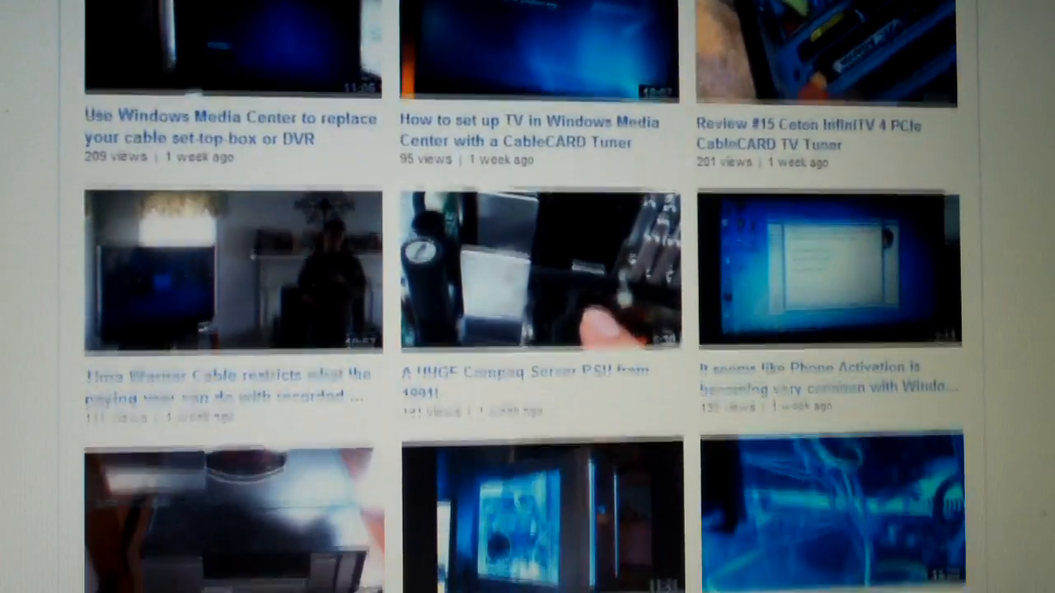
pyautogui.scroll(-3)
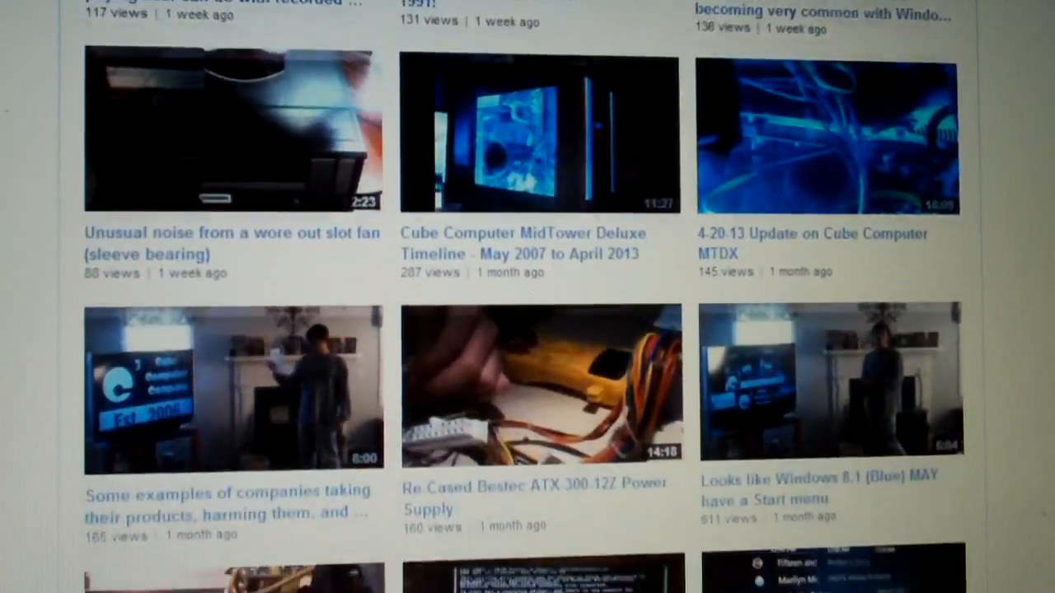
pyautogui.scroll(-3)
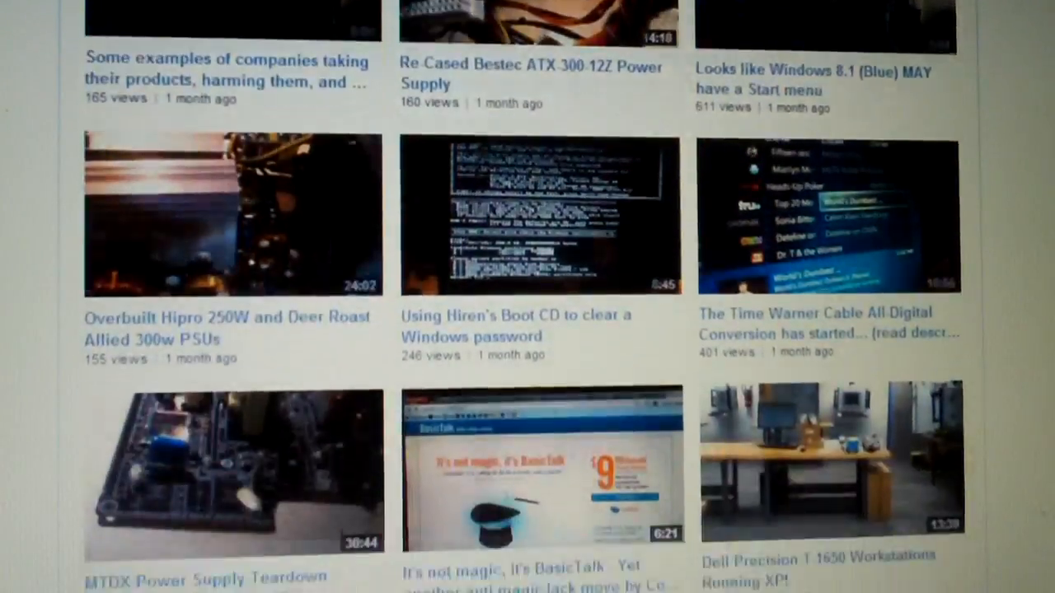
pyautogui.scroll(-3)
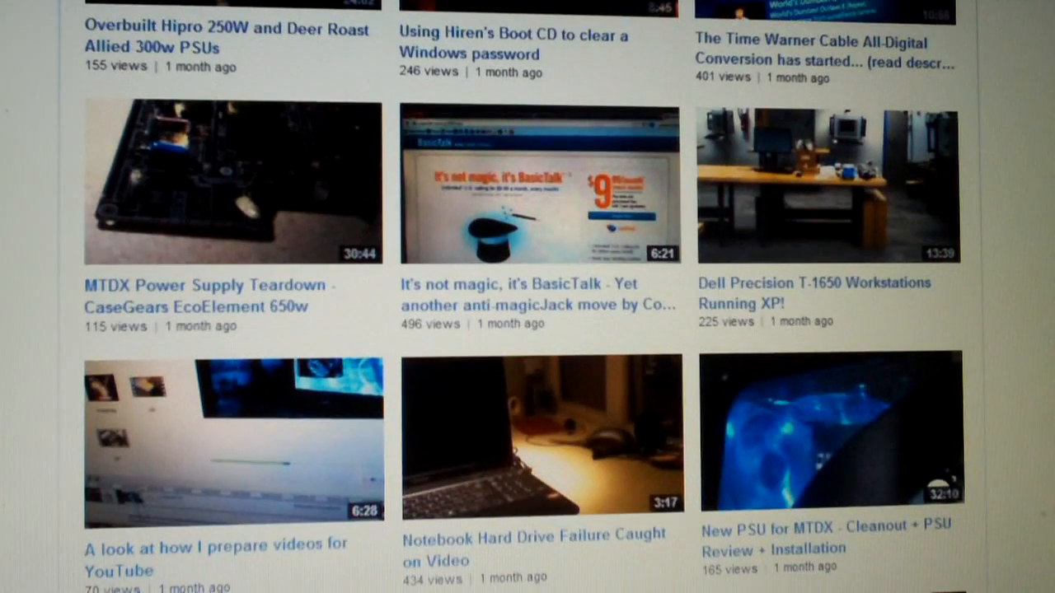
# Scroll further down to the two-month-old elevator and snow videos
pyautogui.scroll(-3)
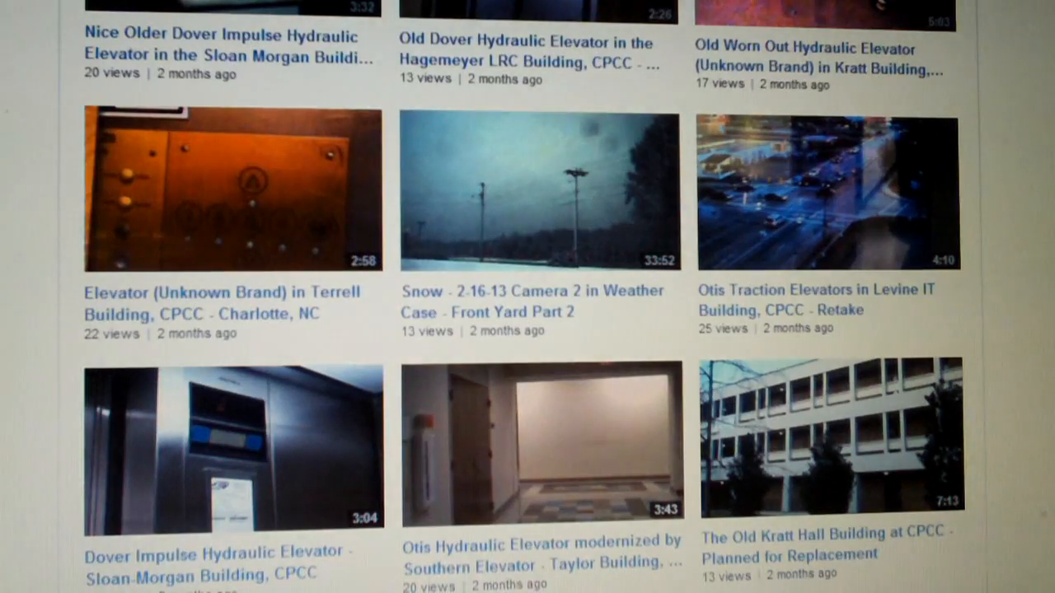
# Load three more batches of uploads, reaching year-old videos like Christmas Snow 2010
pyautogui.scroll(-3)
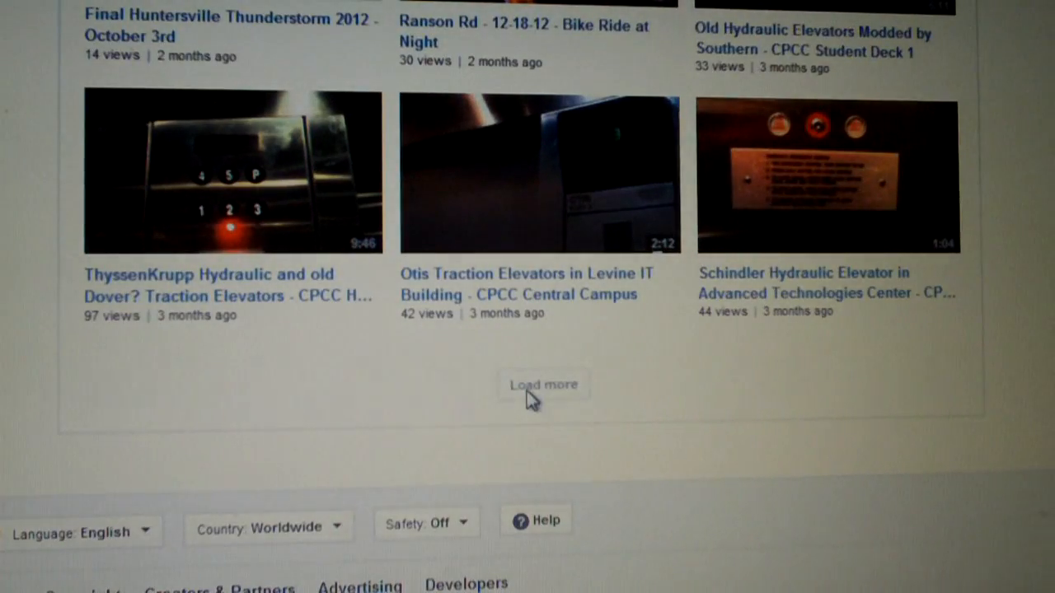
pyautogui.click(543, 385)
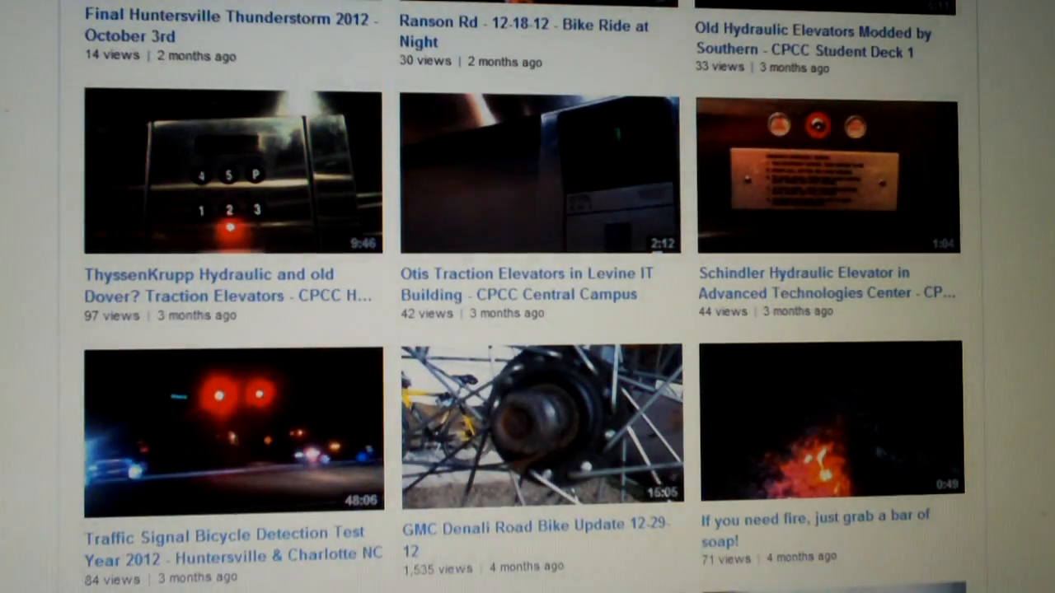
pyautogui.scroll(-3)
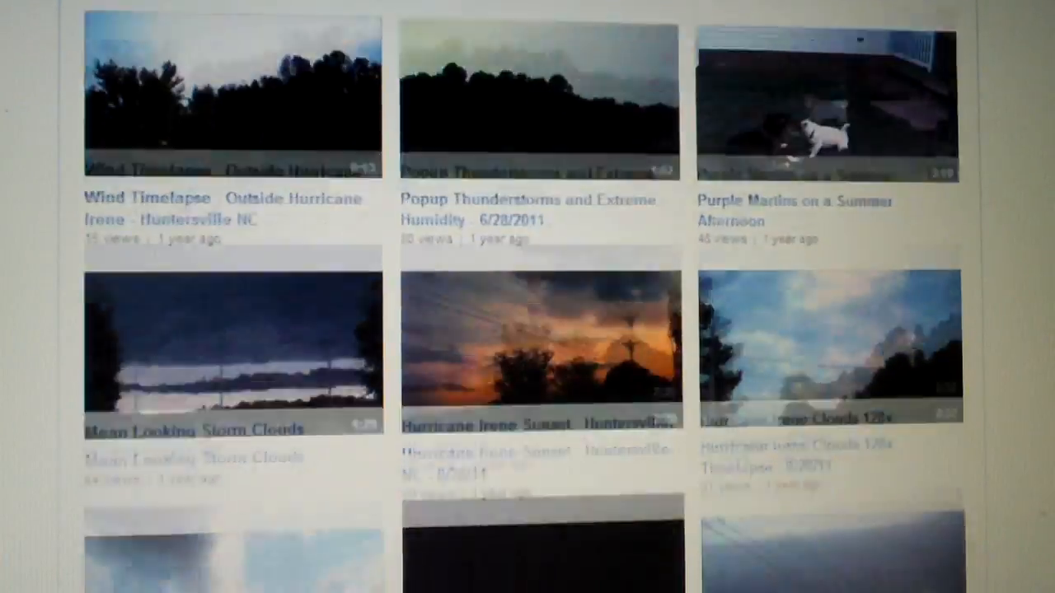
pyautogui.scroll(-3)
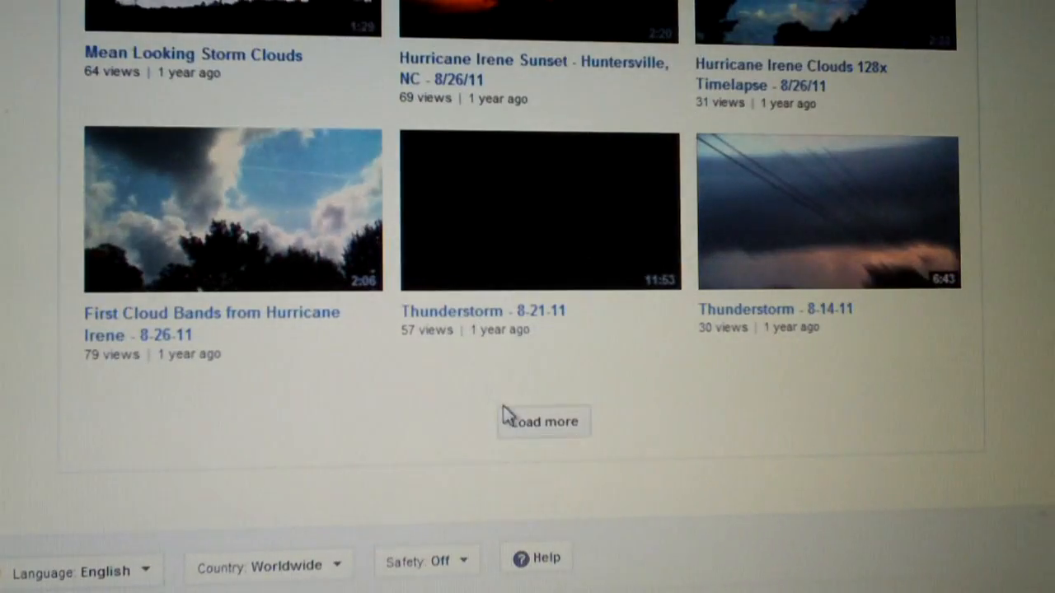
pyautogui.click(543, 421)
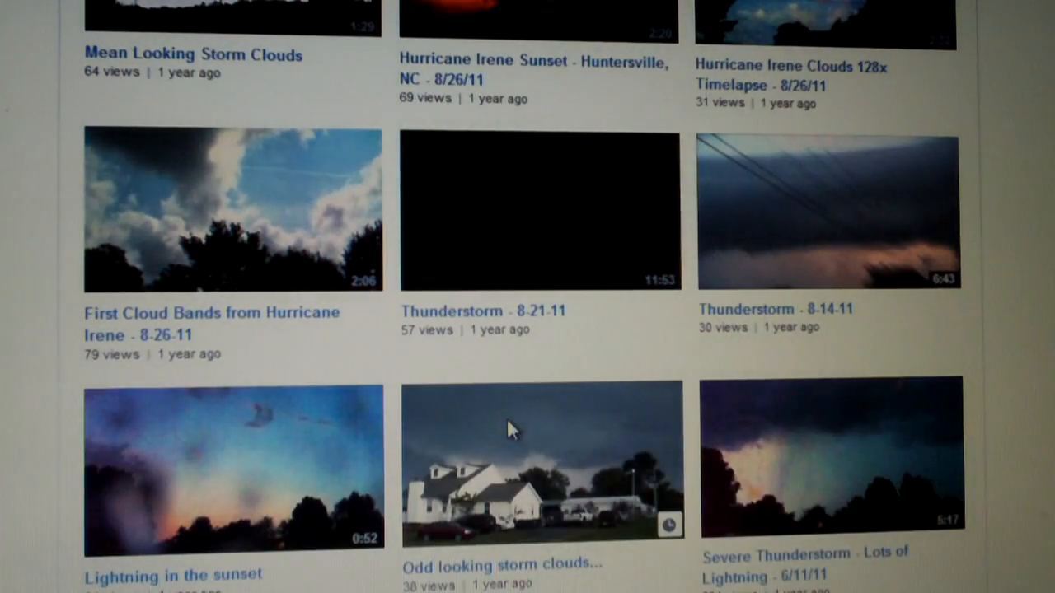
pyautogui.scroll(-3)
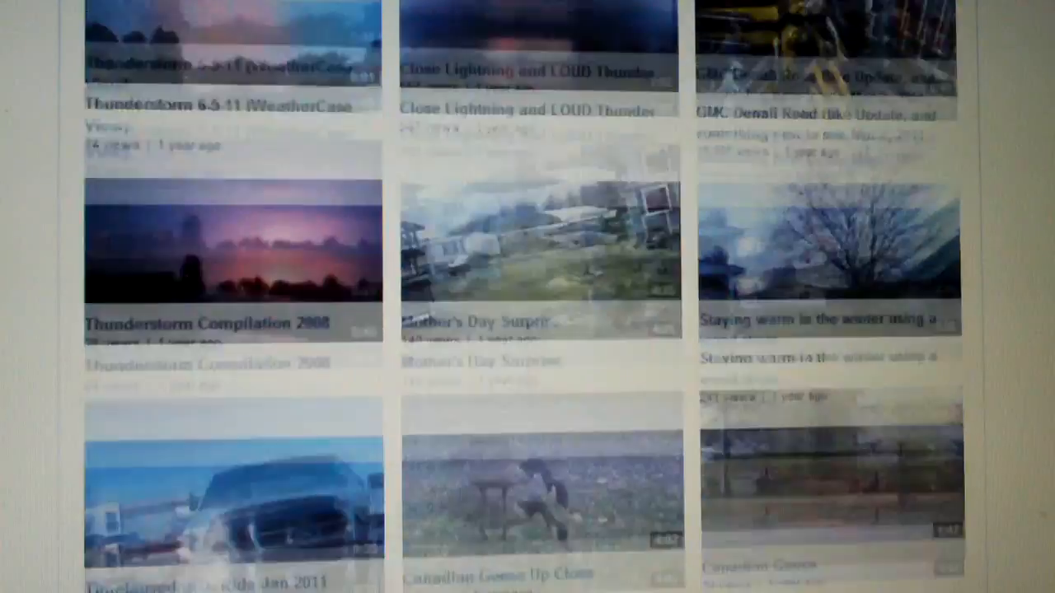
pyautogui.scroll(-3)
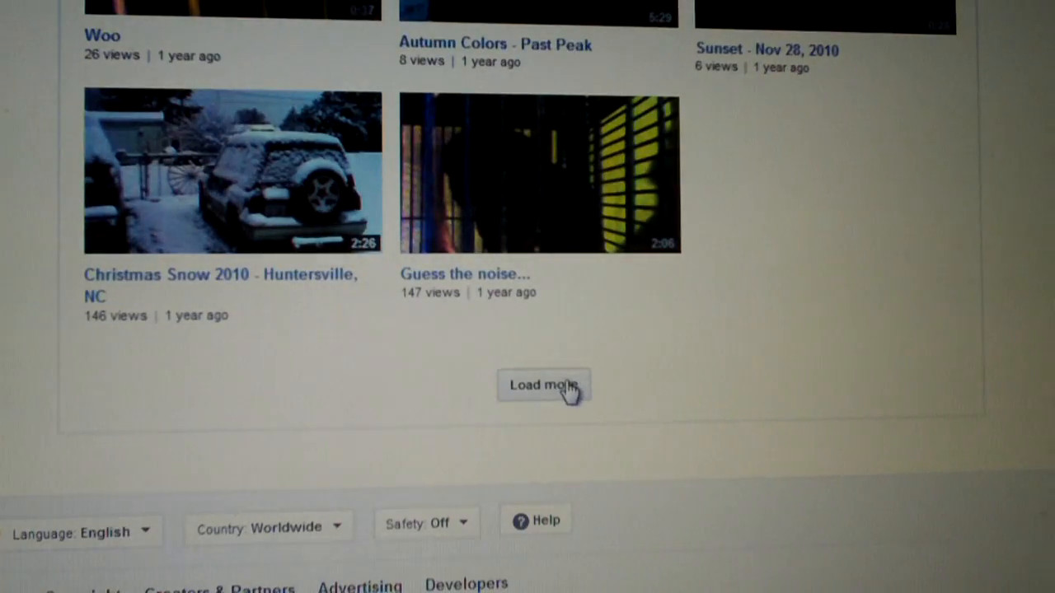
pyautogui.click(543, 385)
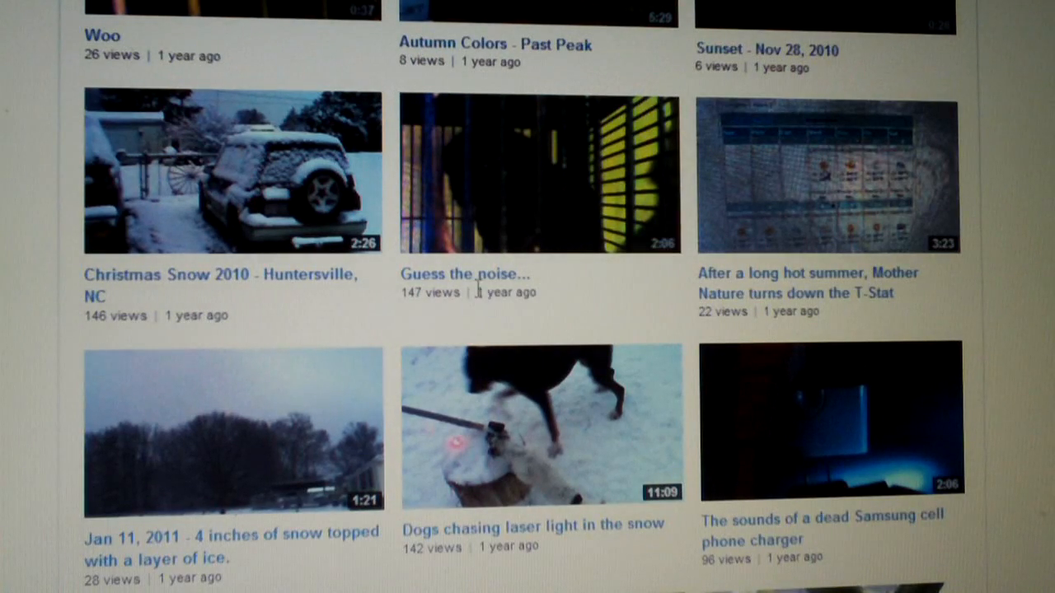
# Open the 'Guess the noise...' video, play it, and pause at 1:14
pyautogui.rightClick(462, 273)
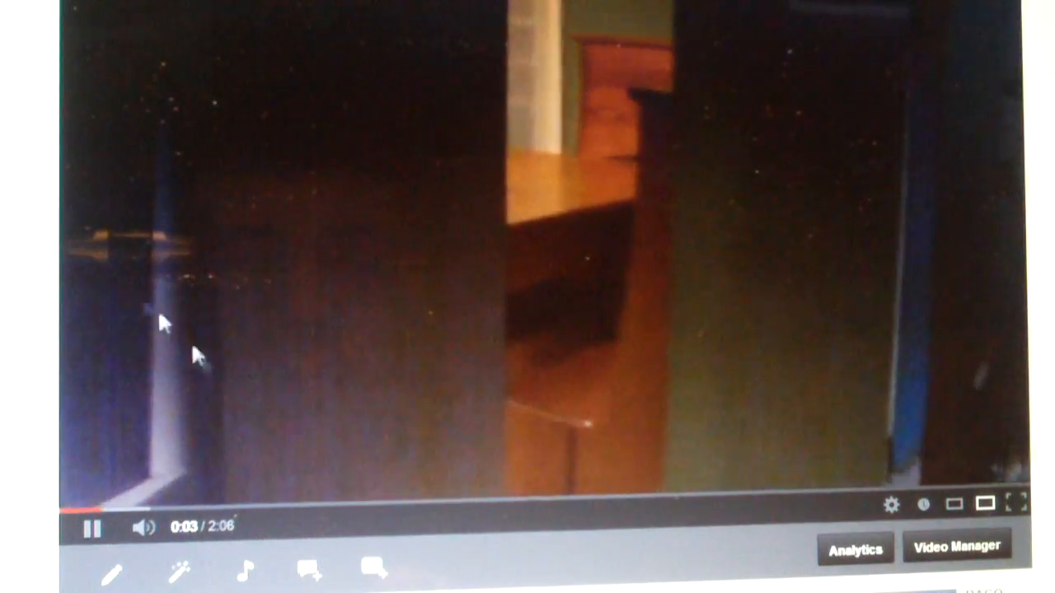
pyautogui.click(116, 505)
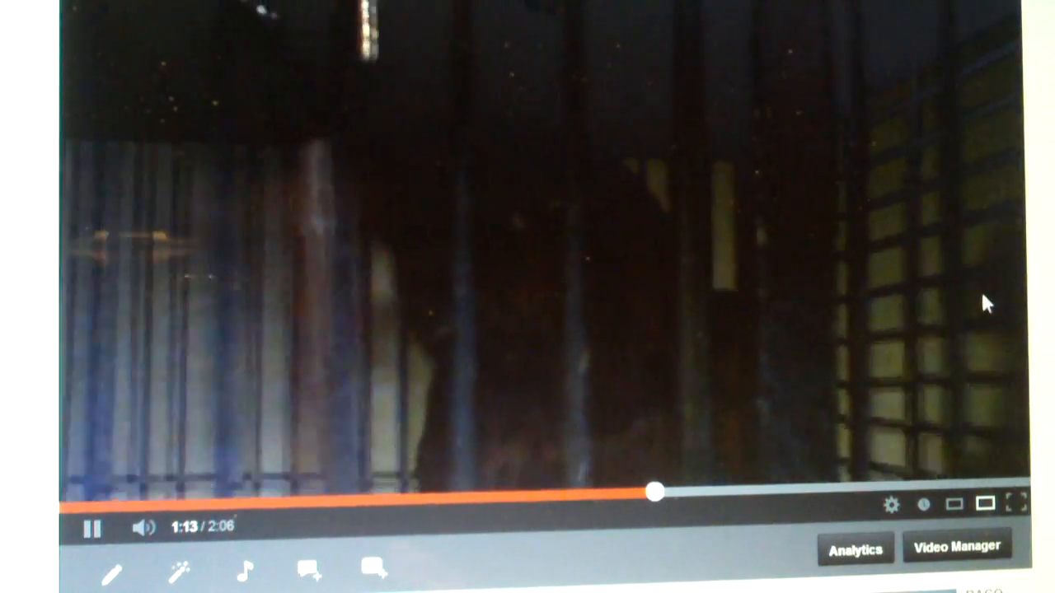
pyautogui.click(92, 528)
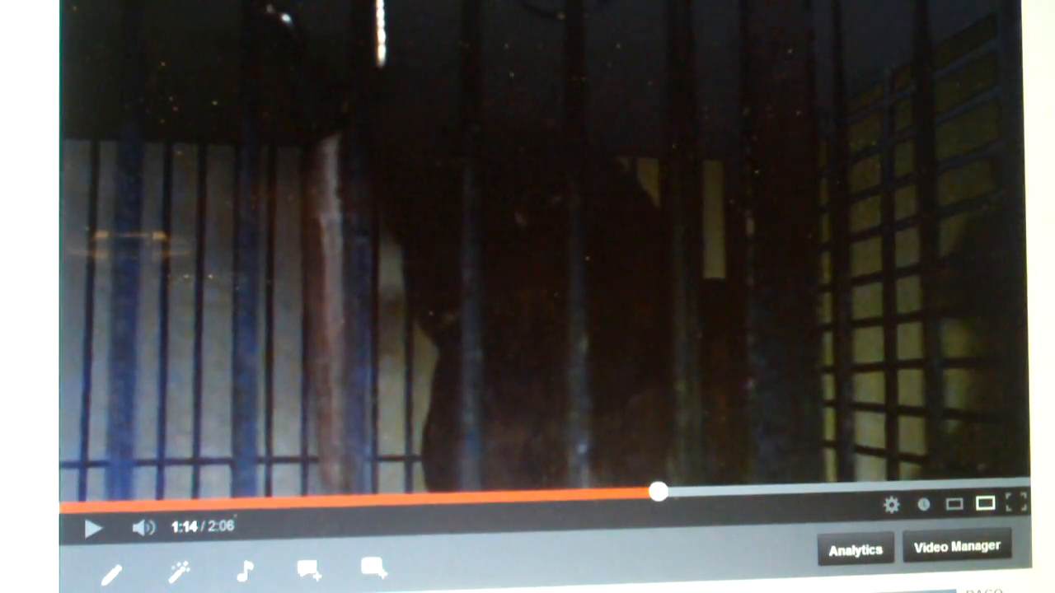